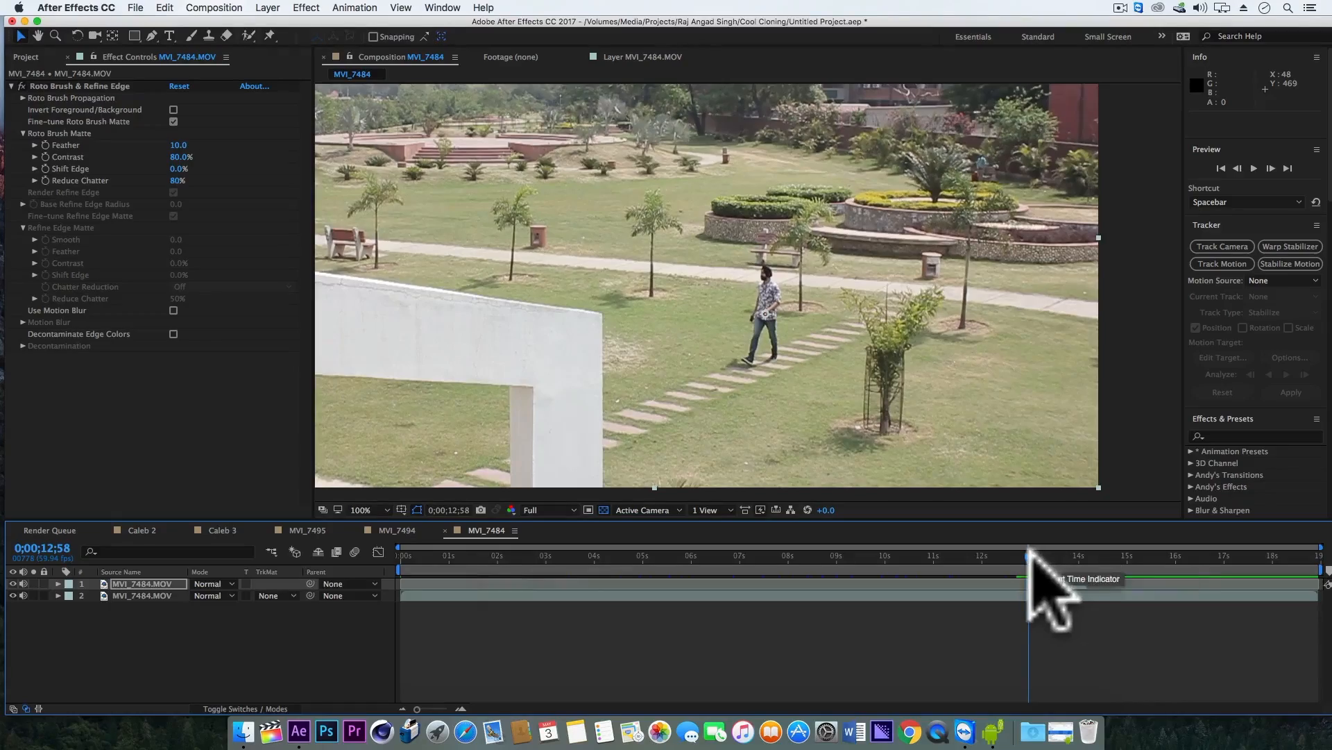
Duplicate the rotoscoped MVI_7484 actor layer into several clone layers with Cmd+D.
key(cmd+d)
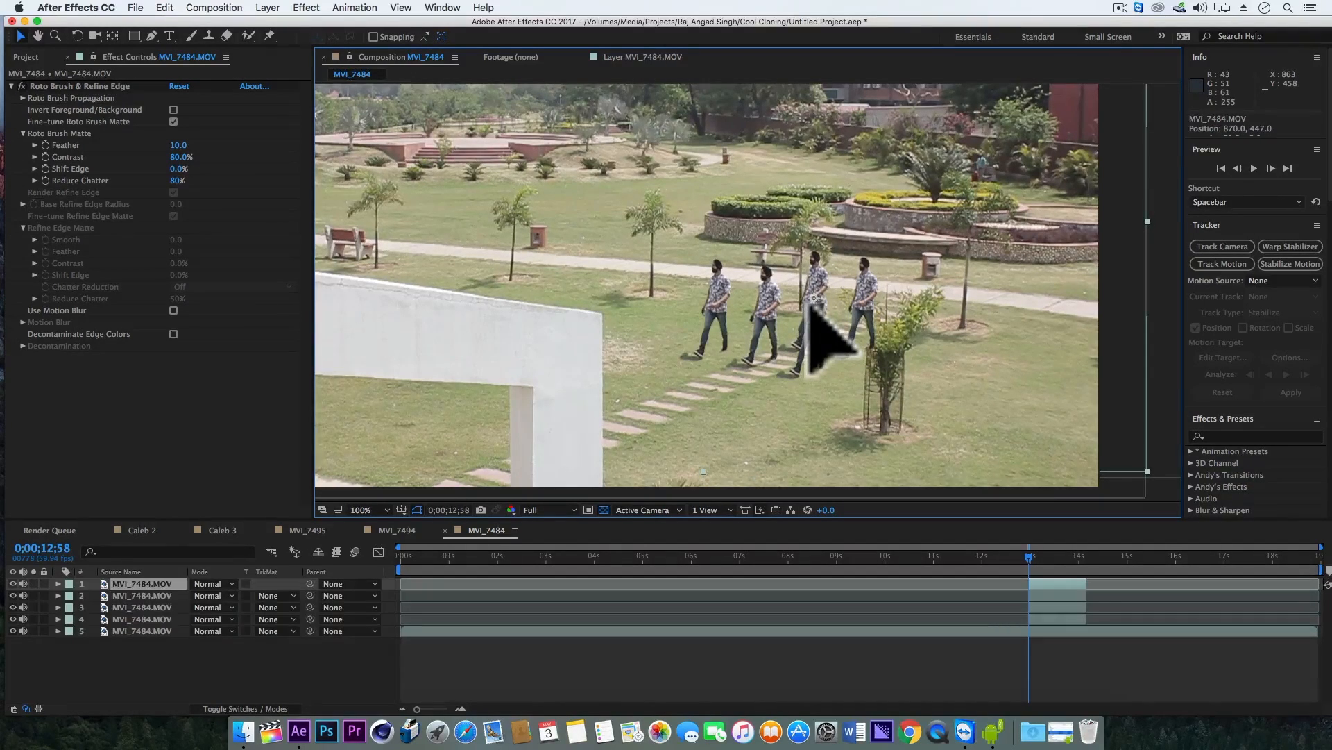
key(cmd+d)
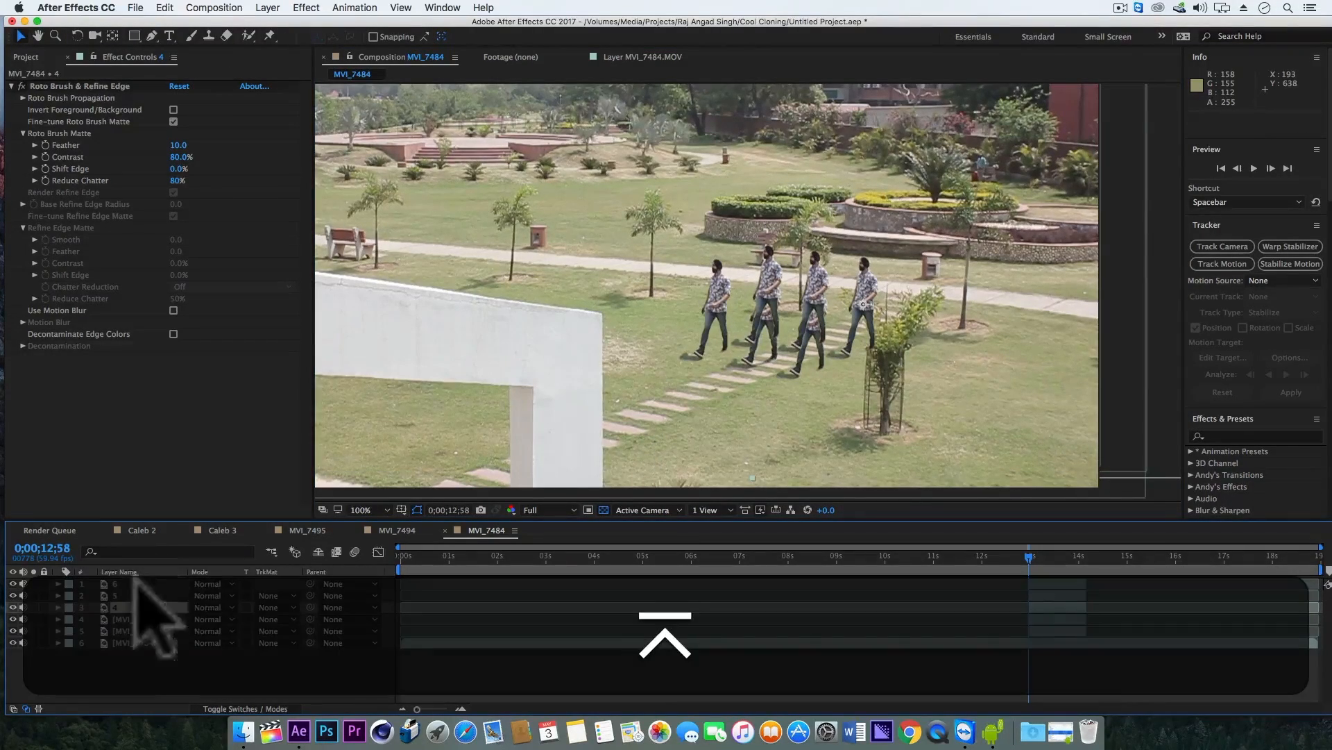
Reveal a duplicate layer's Position and Scale to place the clone beside the central actor.
double_click(122, 630)
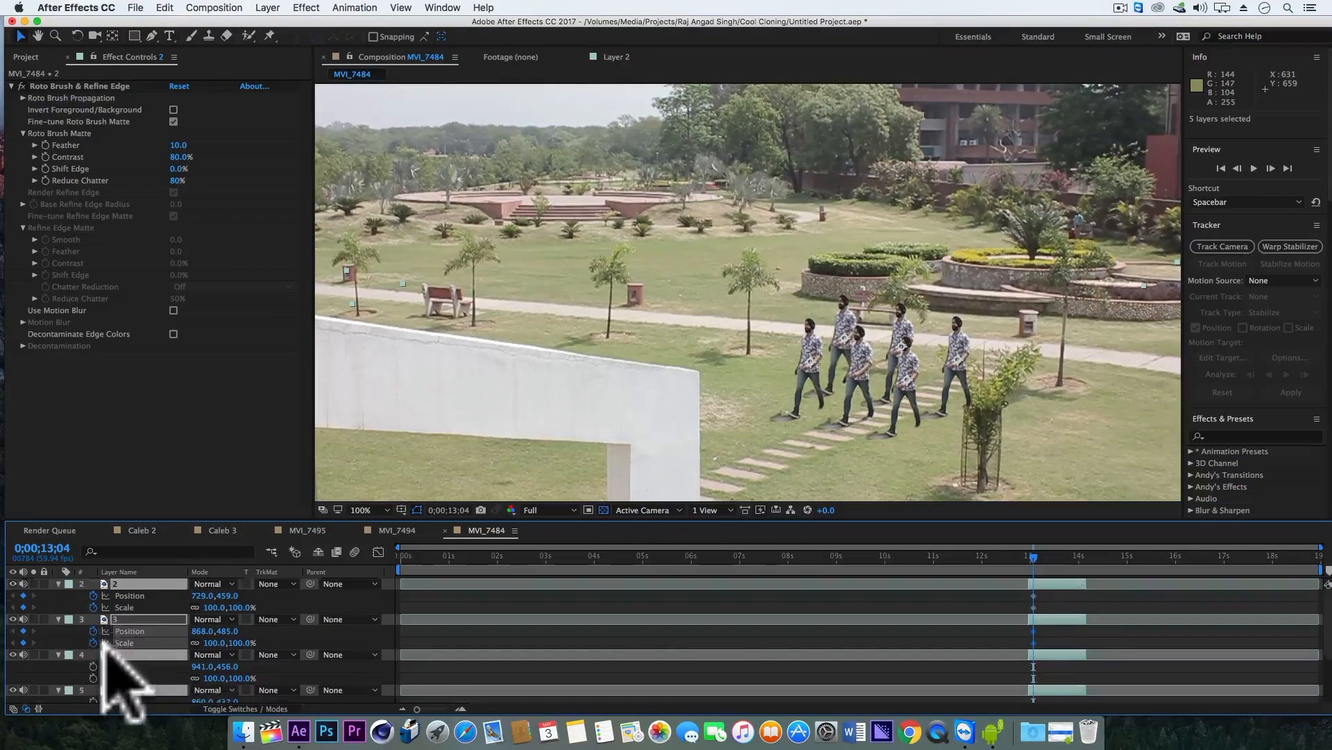
scroll(down, 3)
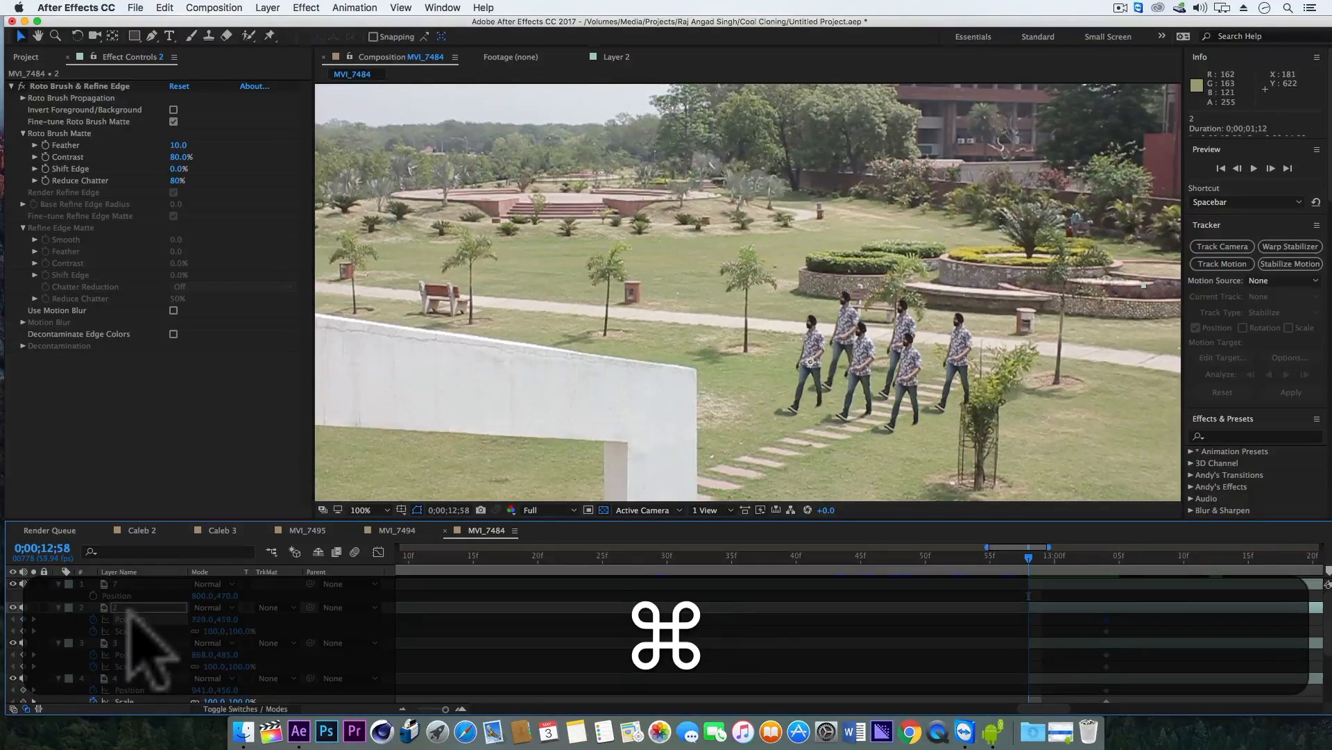
Paste the central actor's keyframes onto the clones at 12;58, ease them out, then undo a stray paste.
key(cmd+v)
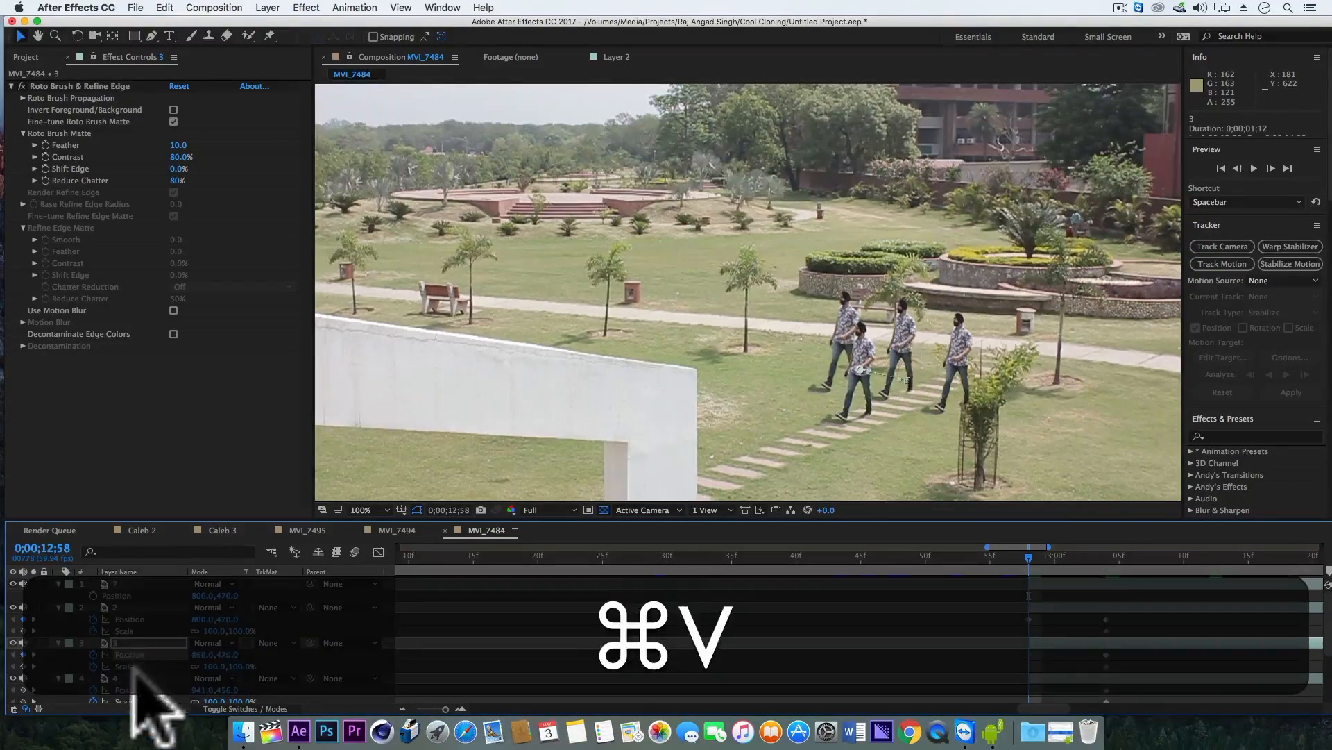
key(cmd+v)
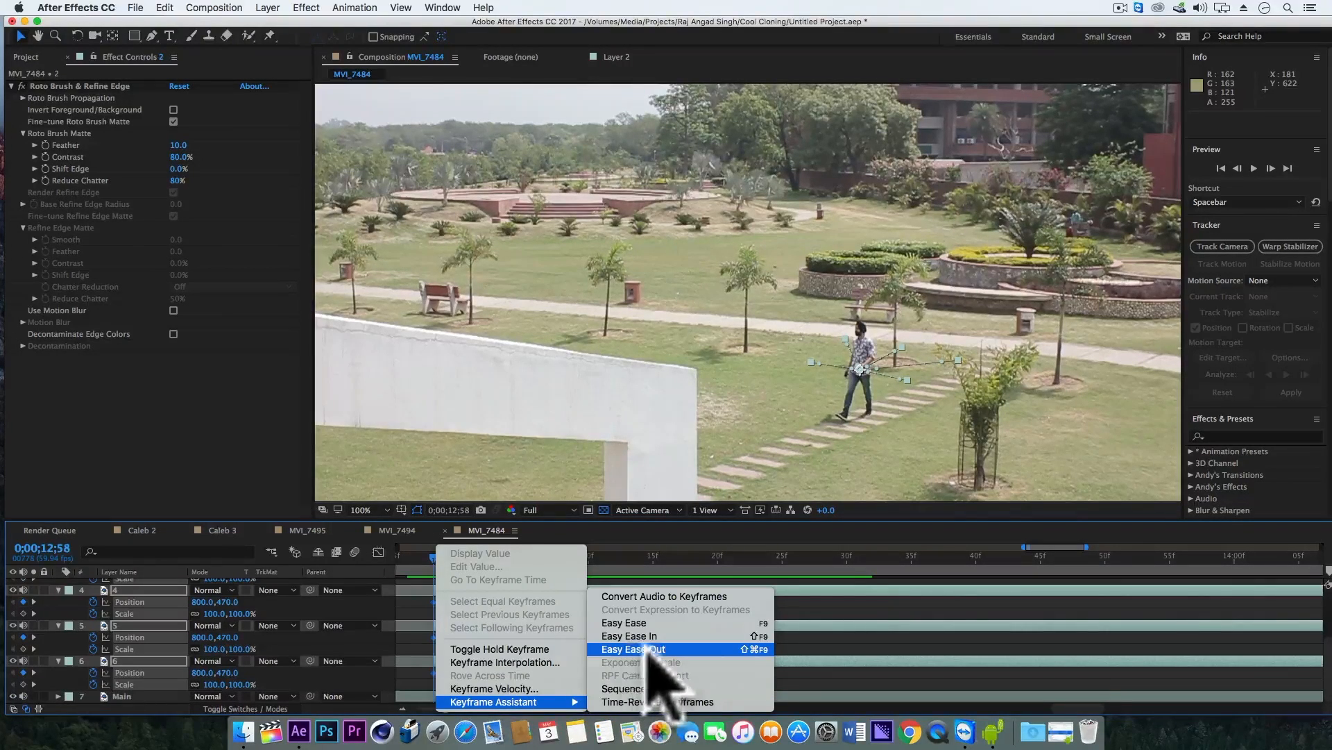
click(633, 649)
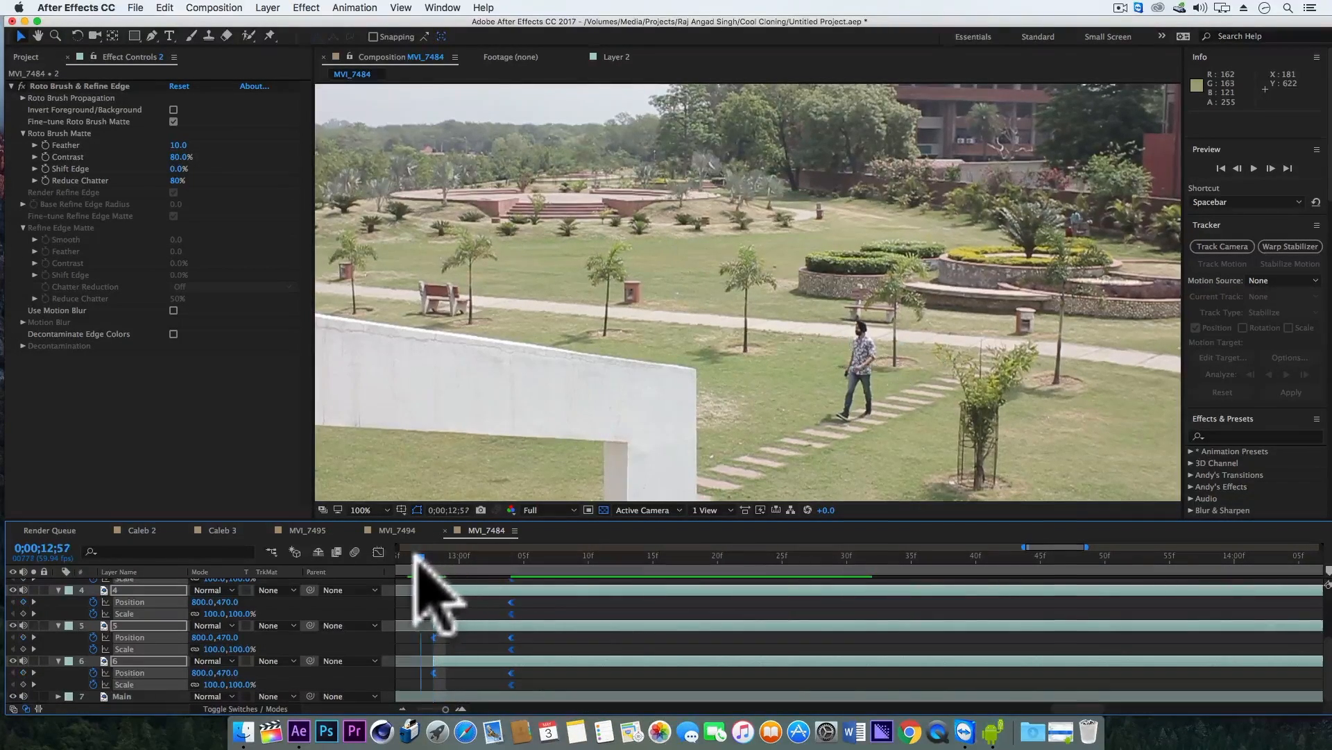
key(cmd+z)
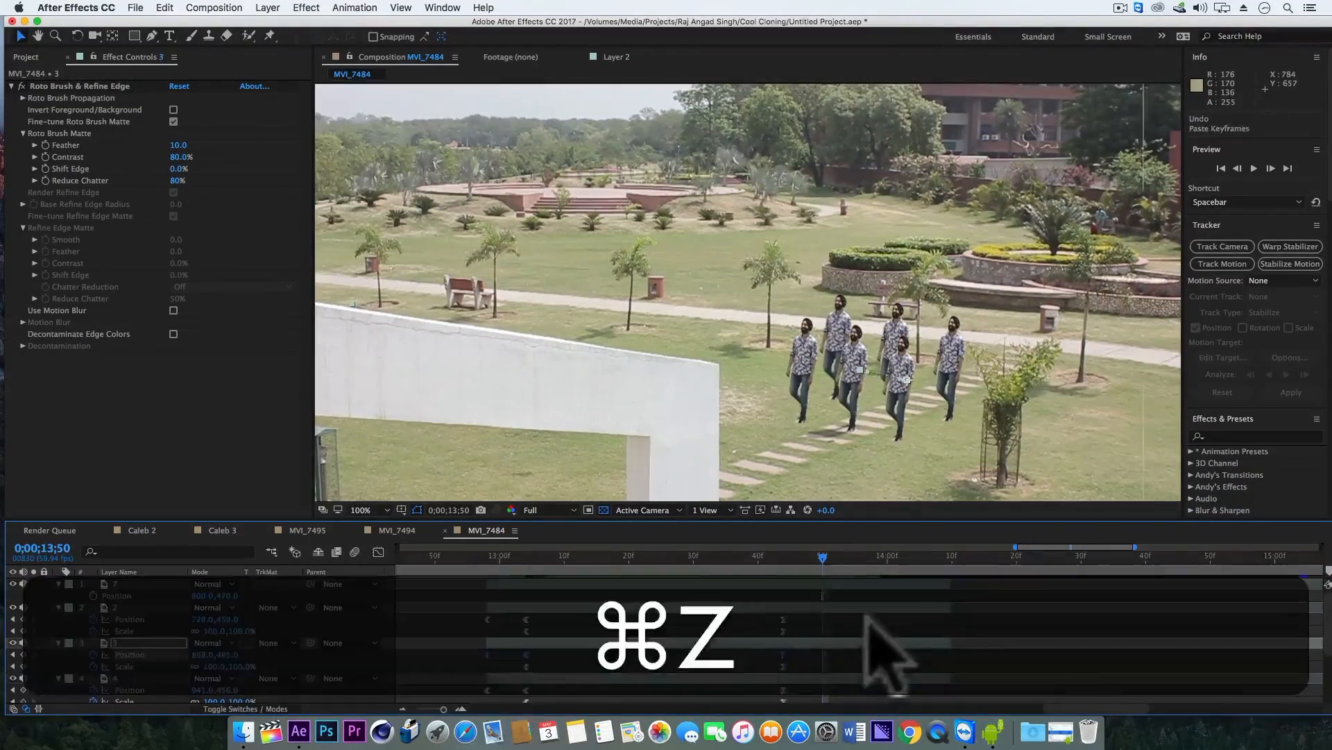